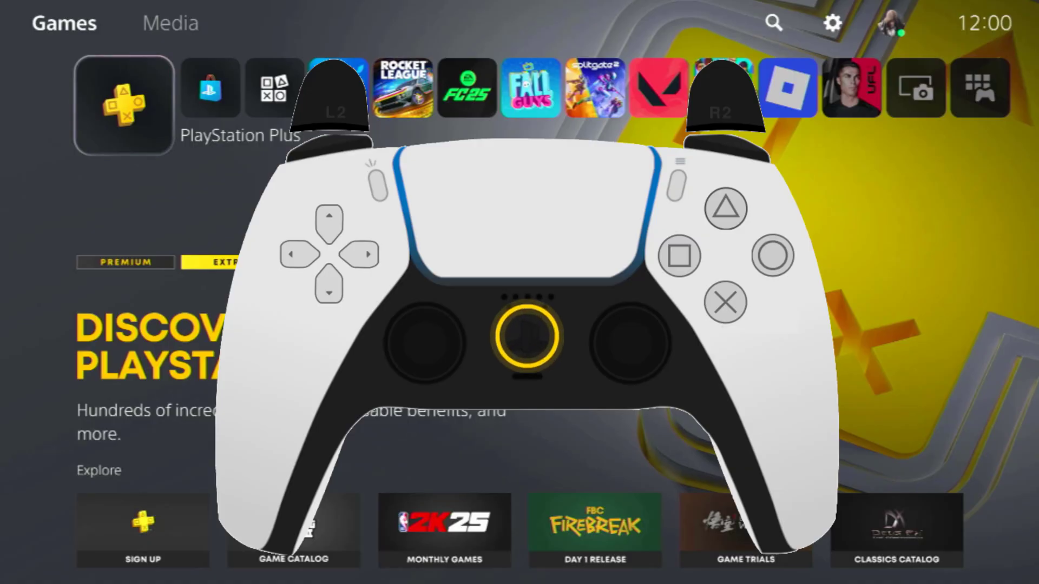
Step: Press the PS button to bring up the Control Center over the home screen
{"action": "key", "text": "PS"}
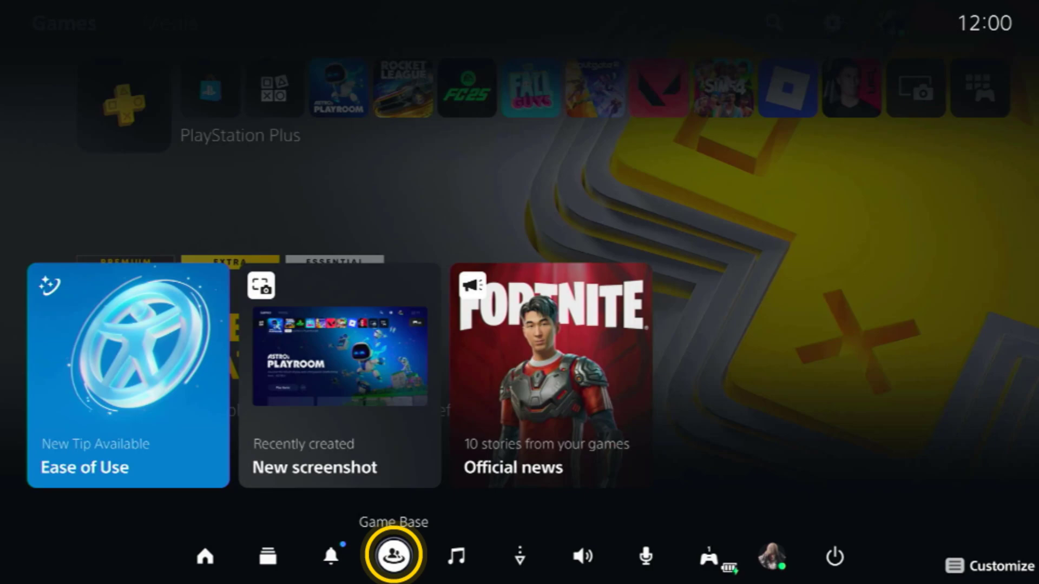
Step: Send 'Wikipedia.com' in a Game Base conversation
{"action": "left_click", "coordinate": [393, 561]}
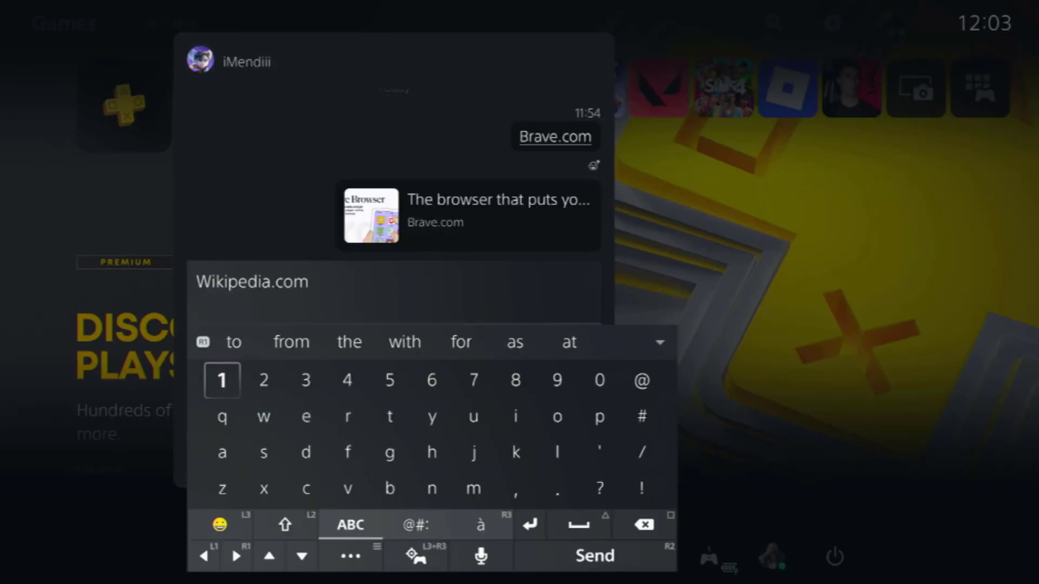
{"action": "left_click", "coordinate": [594, 556]}
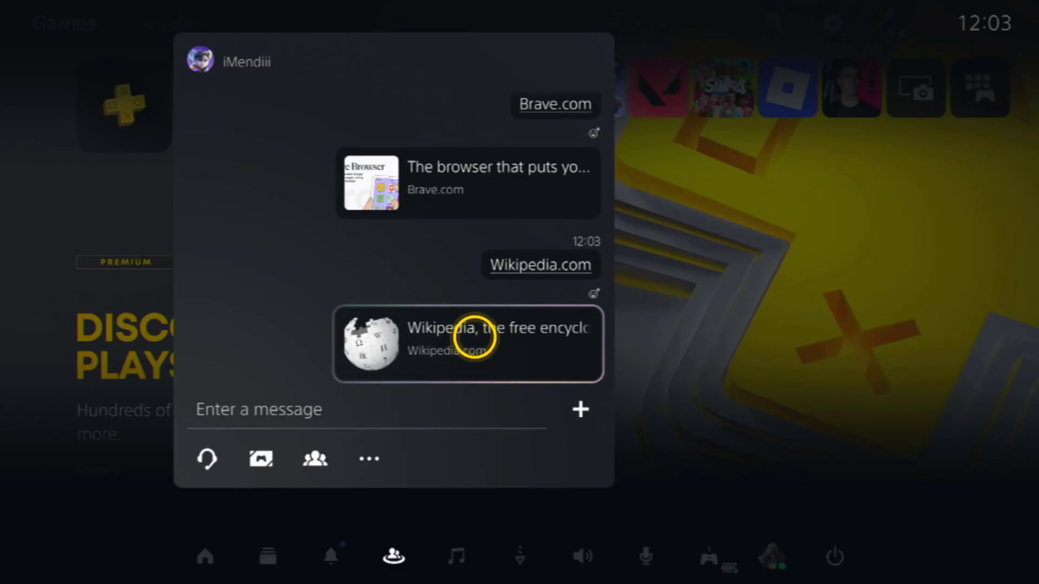
Step: Open the Wikipedia link preview, search 'Googl', and scroll the Google article toward google.com
{"action": "left_click", "coordinate": [468, 343]}
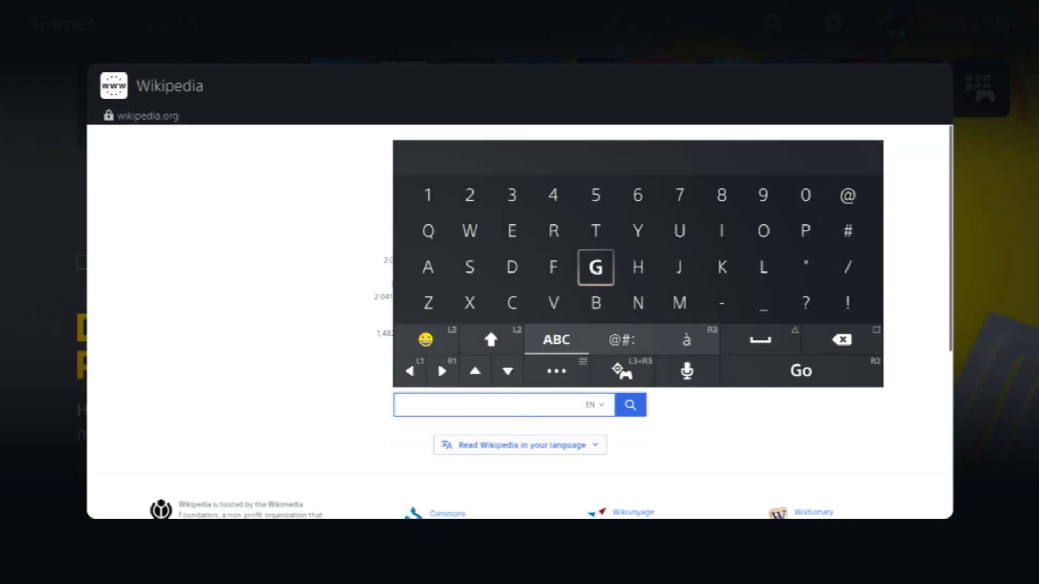
{"action": "type", "text": "Googl"}
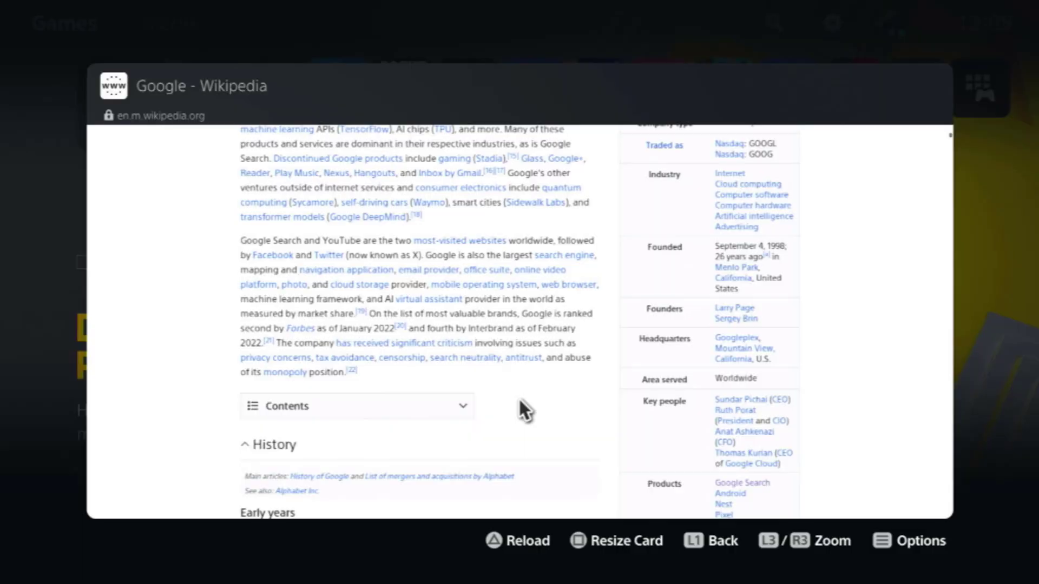
{"action": "scroll", "scroll_direction": "down", "scroll_amount": 3}
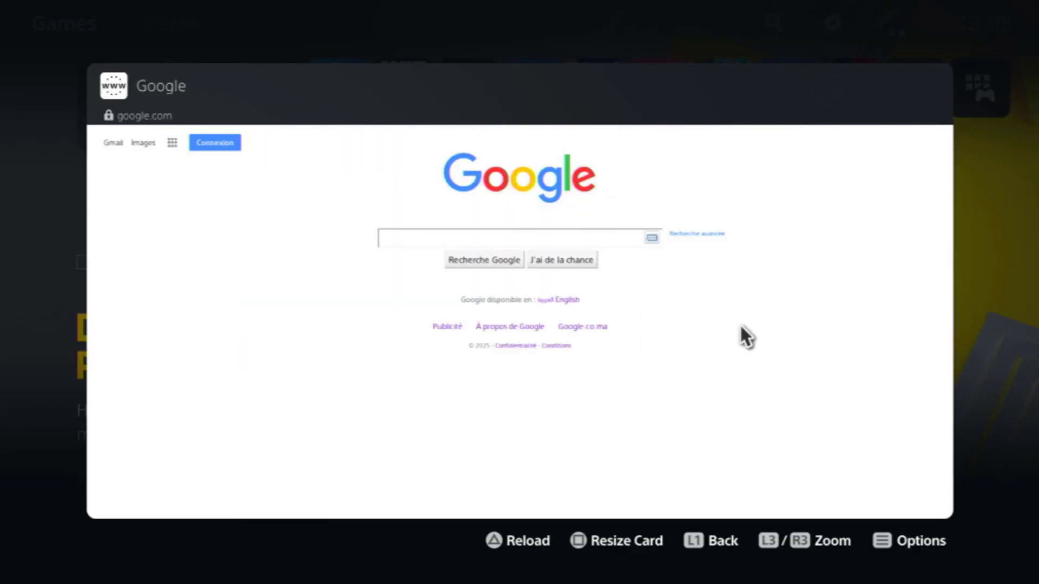
{"action": "mouse_move", "coordinate": [715, 305]}
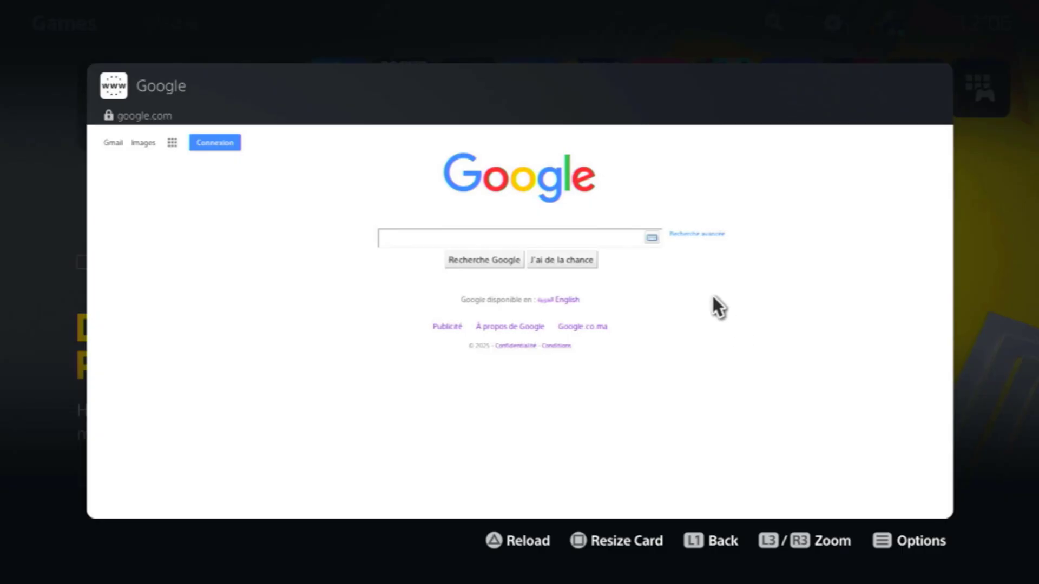
{"action": "mouse_move", "coordinate": [663, 270]}
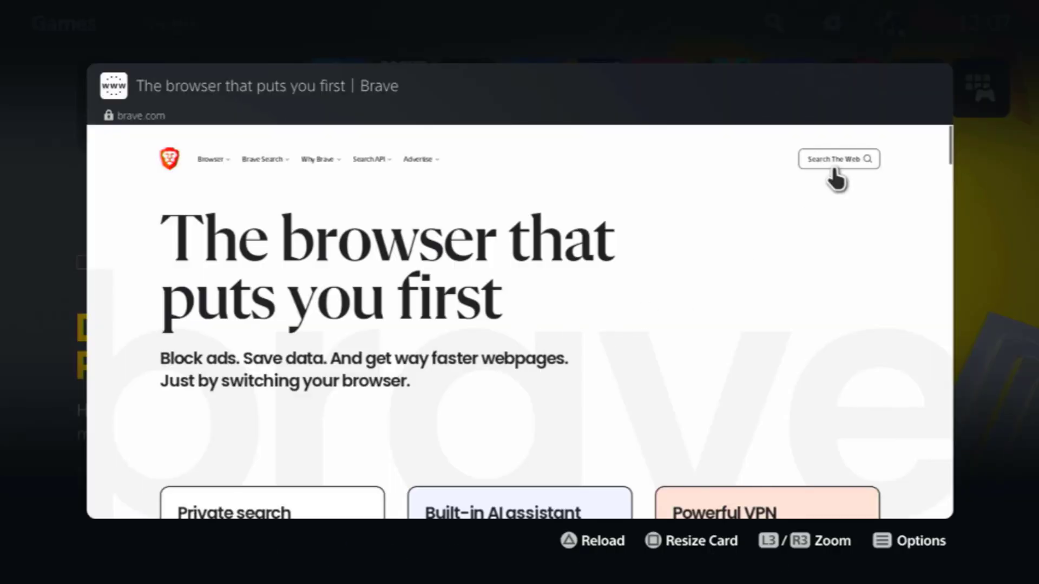
Step: Target the Search The Web entry on brave.com
{"action": "left_click", "coordinate": [839, 159]}
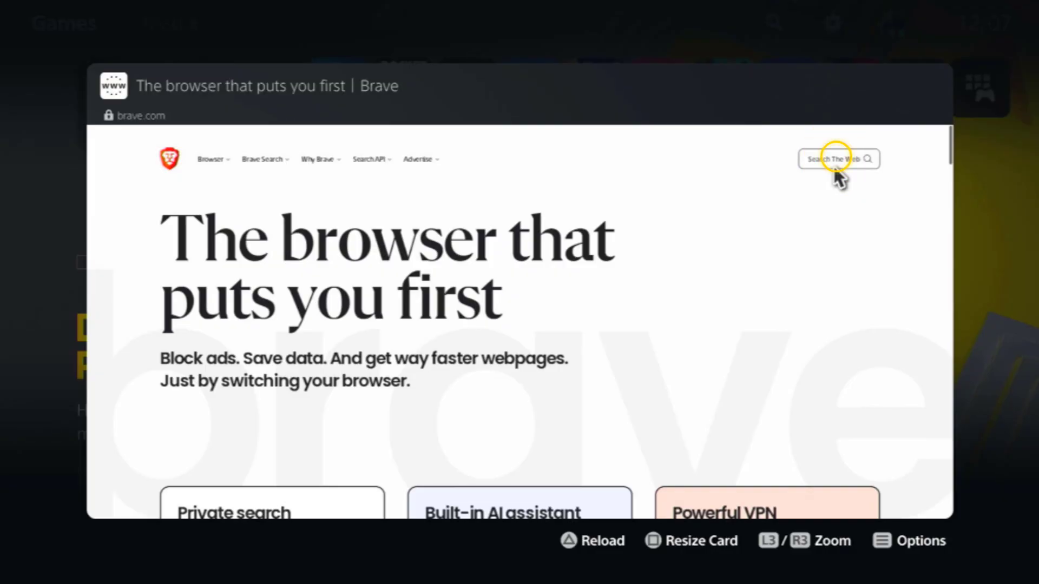
Step: Follow Search The Web on brave.com to load search.brave.com
{"action": "left_click", "coordinate": [838, 158]}
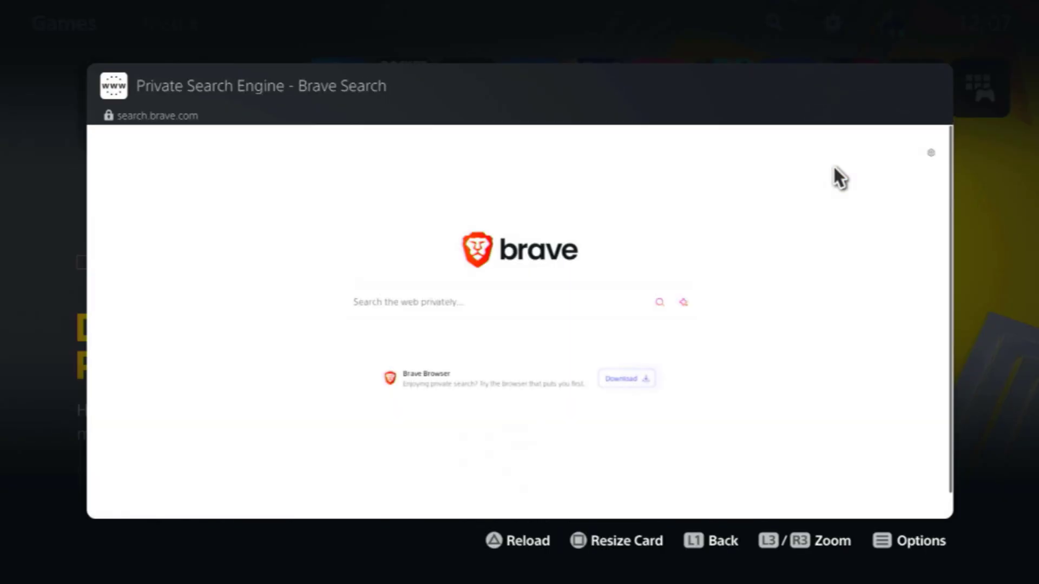
{"action": "mouse_move", "coordinate": [648, 251]}
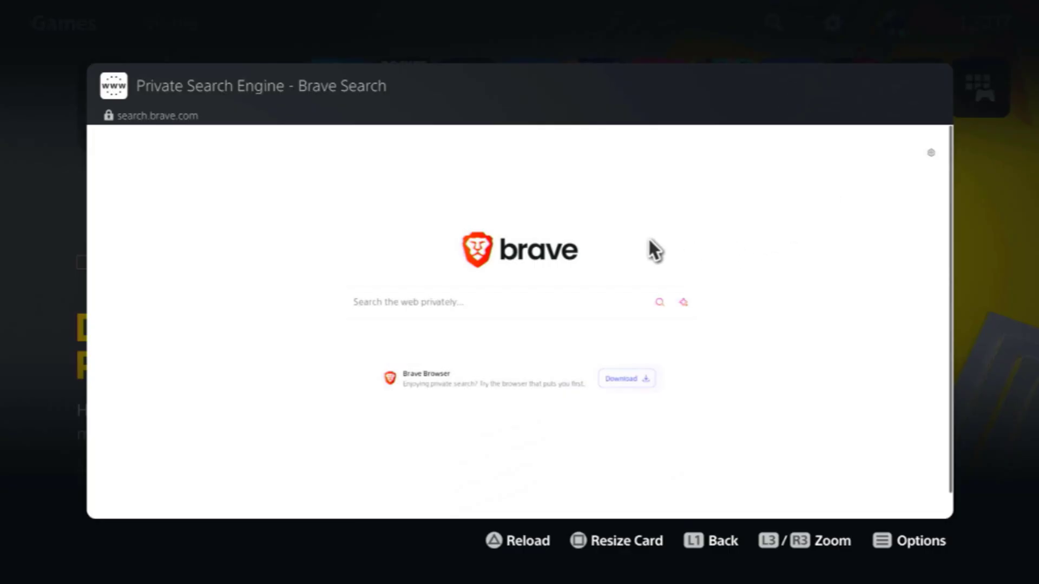
{"action": "mouse_move", "coordinate": [626, 314]}
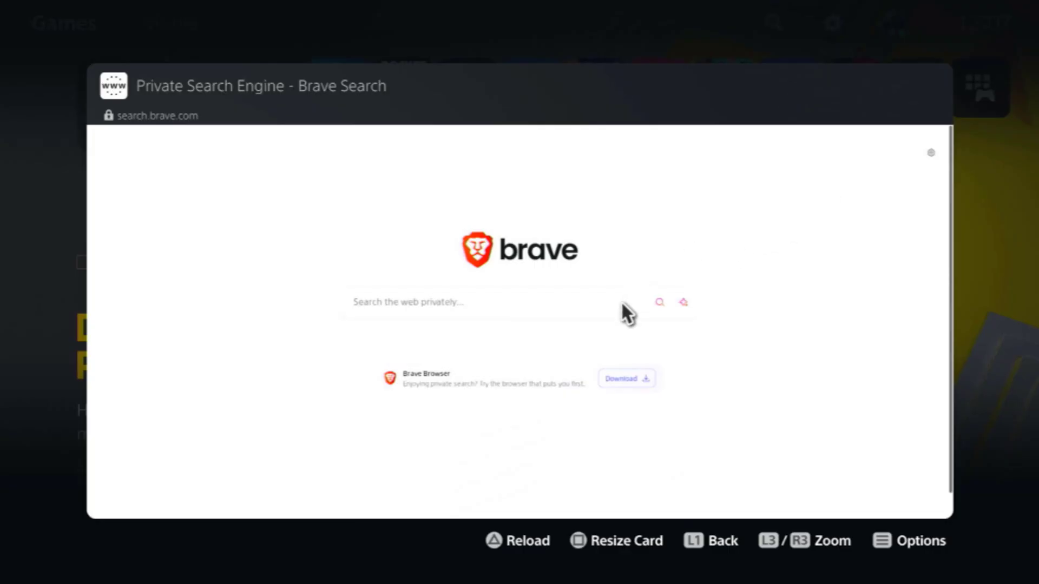